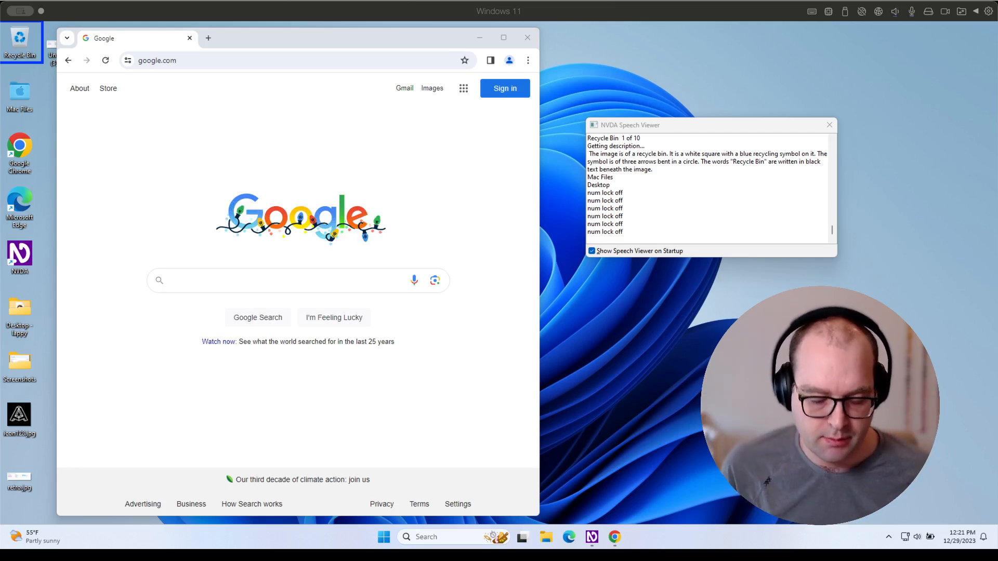
mouse_move(114, 291)
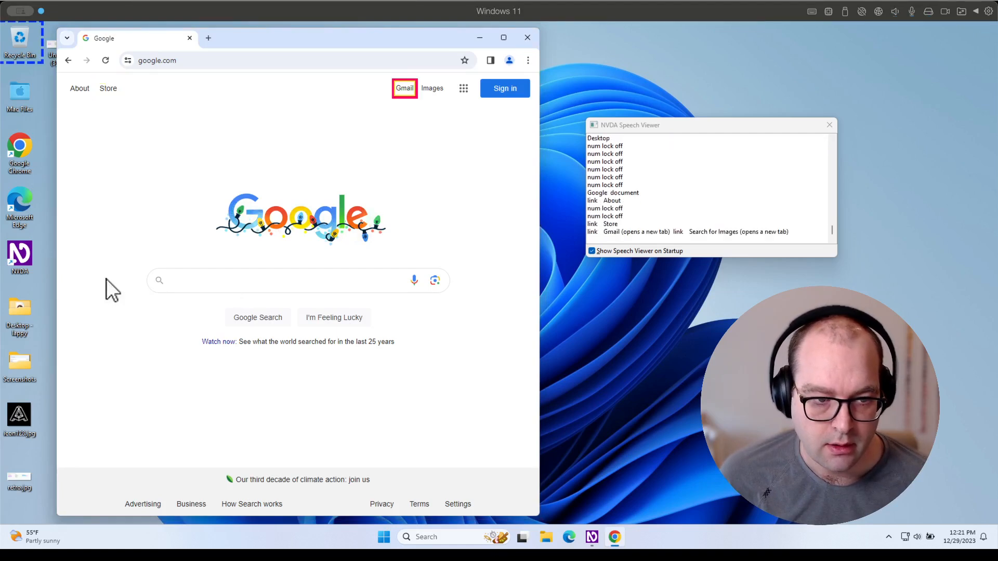
Step: Move focus to the Seasonal Holidays 2023 Google doodle and have the AI add-on describe it
key(Tab)
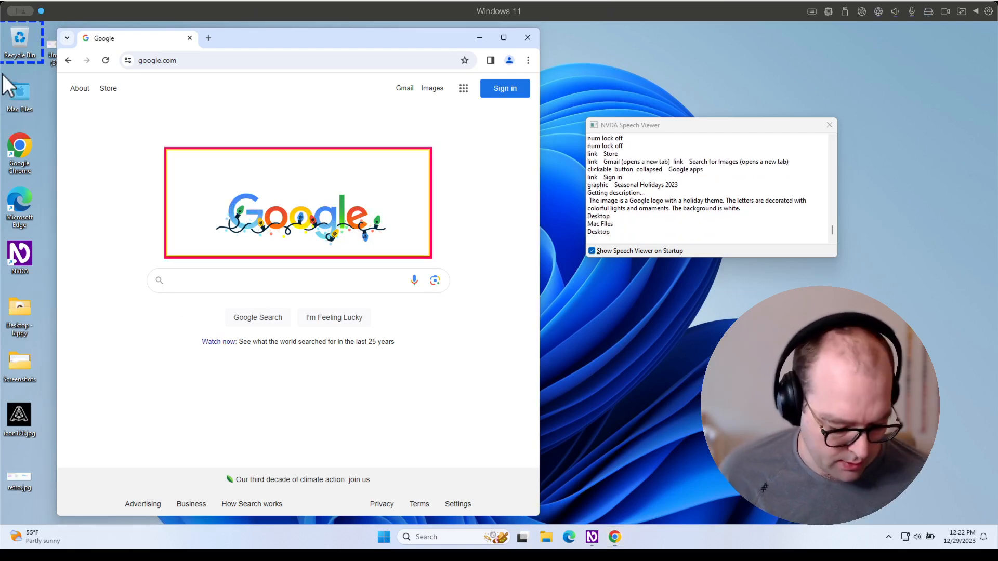
Step: Focus the desktop Recycle Bin icon and get a fresh AI description of it
click(20, 41)
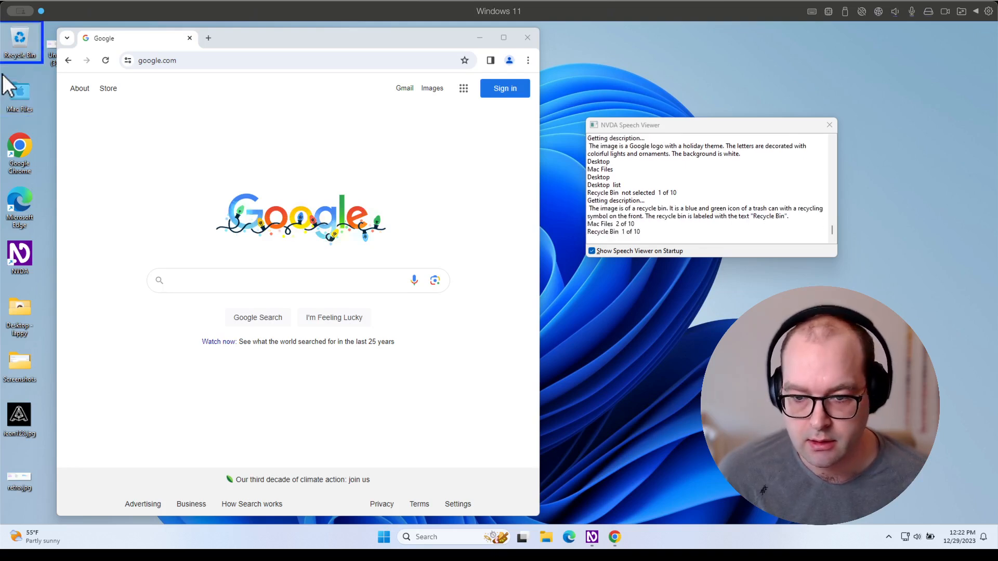
mouse_move(19, 42)
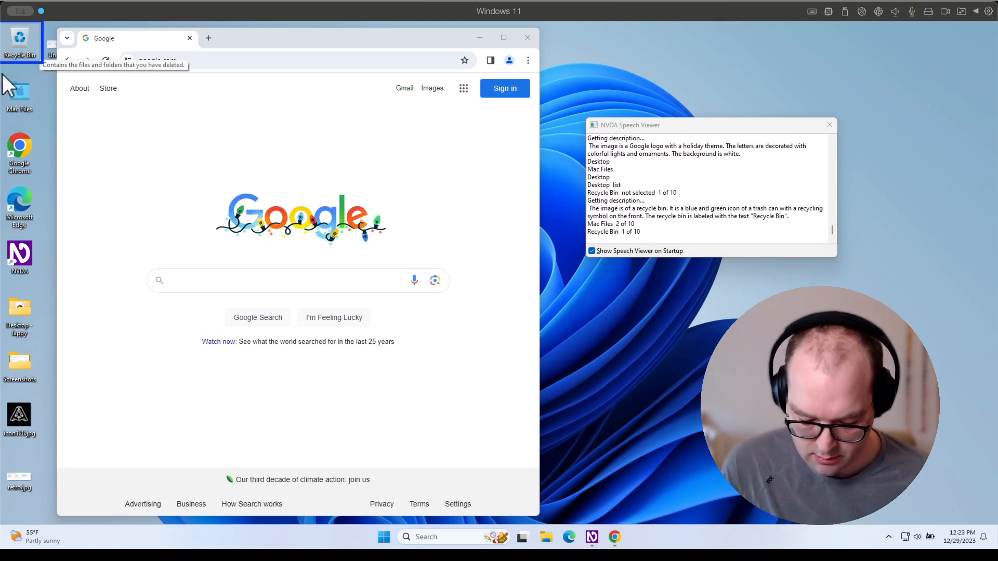